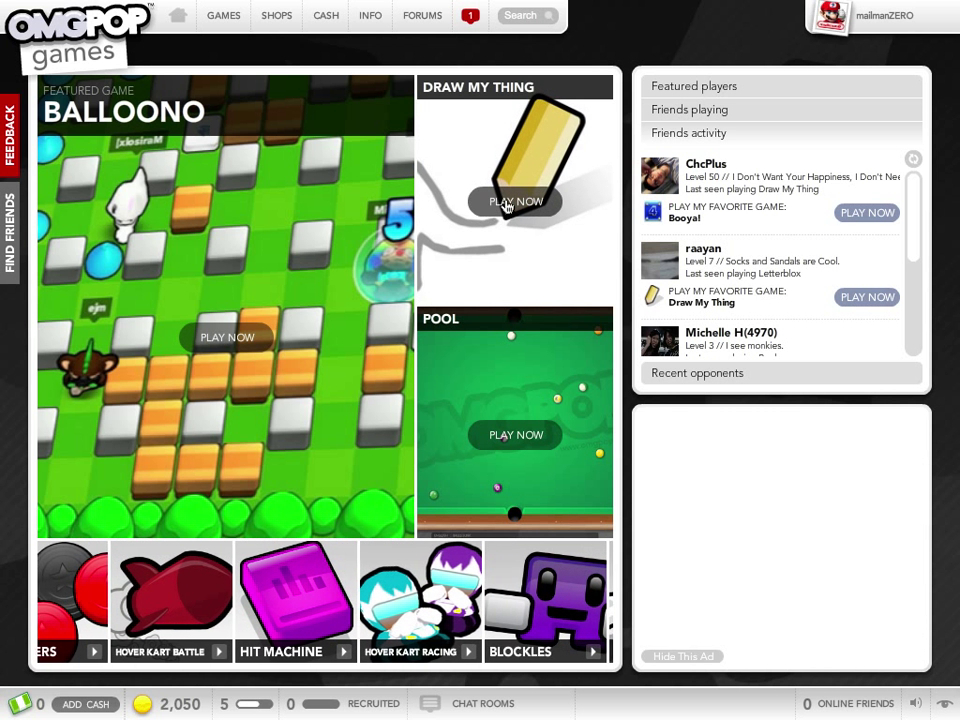
Step: Join a Draw My Thing room from its Play Now tile on the games page
click(516, 201)
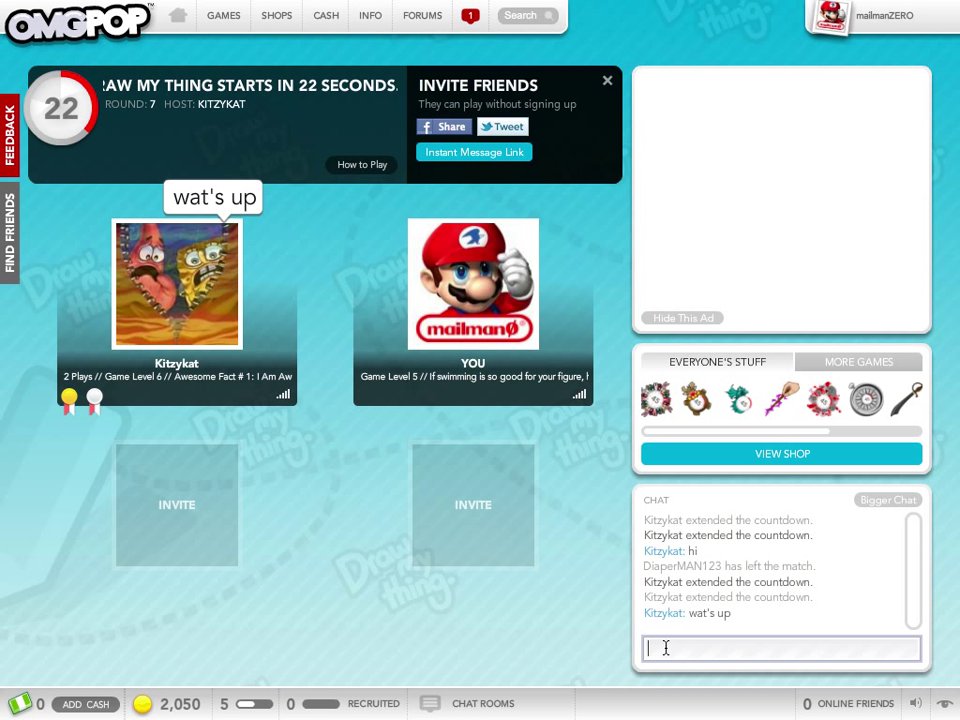
Step: Post 'recording a video' in the lobby chat
text(recording a video)
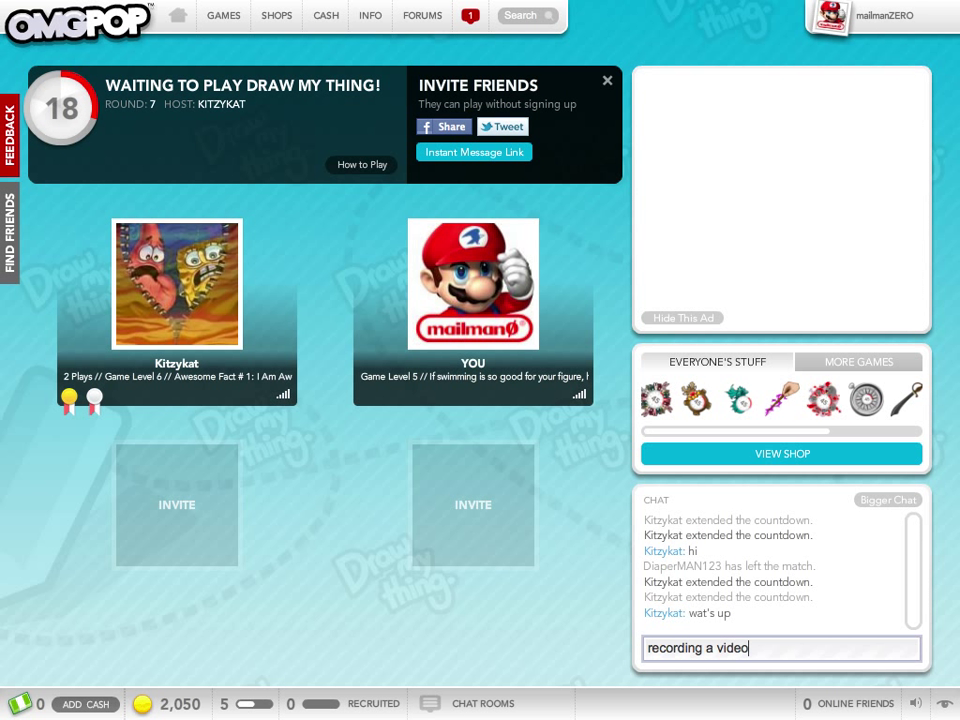
key(enter)
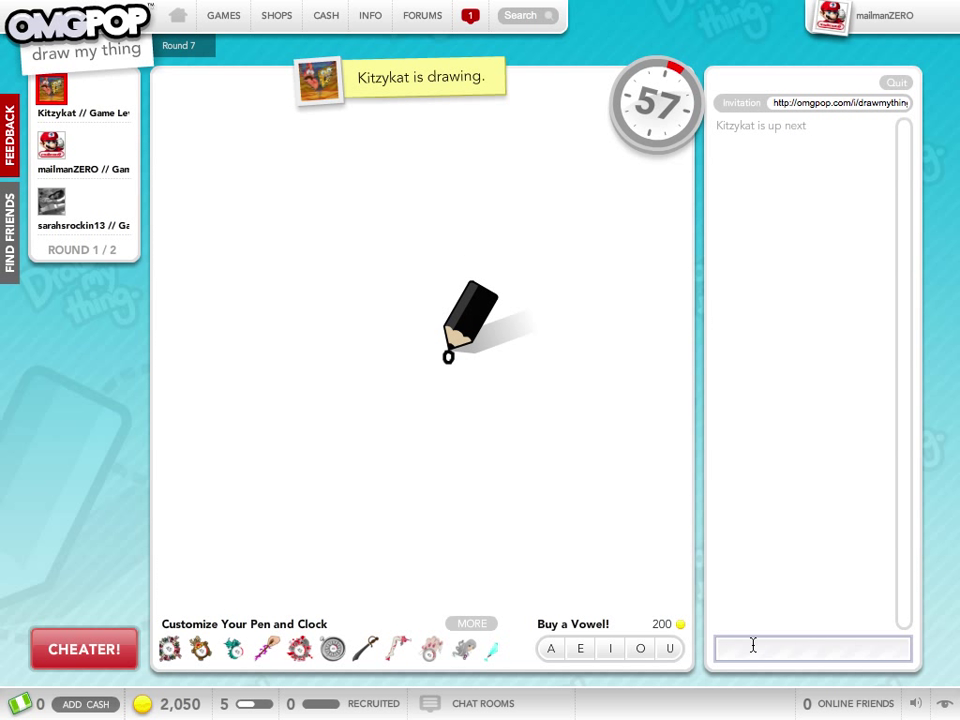
Step: Guess circle, squiggle, hair, and finally a misspelt 'elepgant' in chat
text(circle)
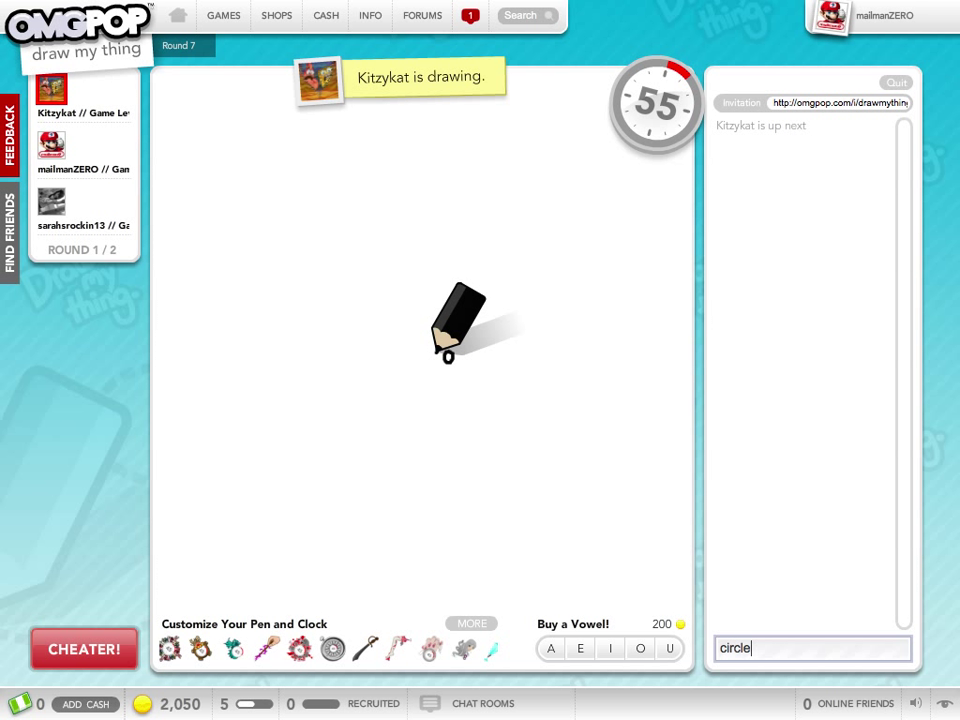
key(enter)
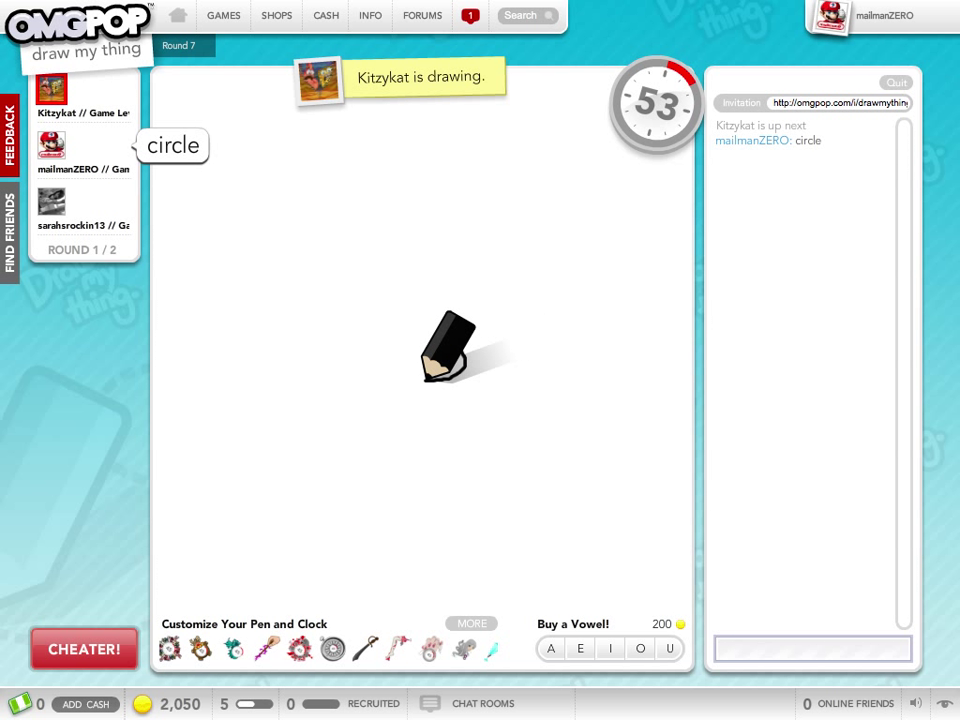
text(sq)
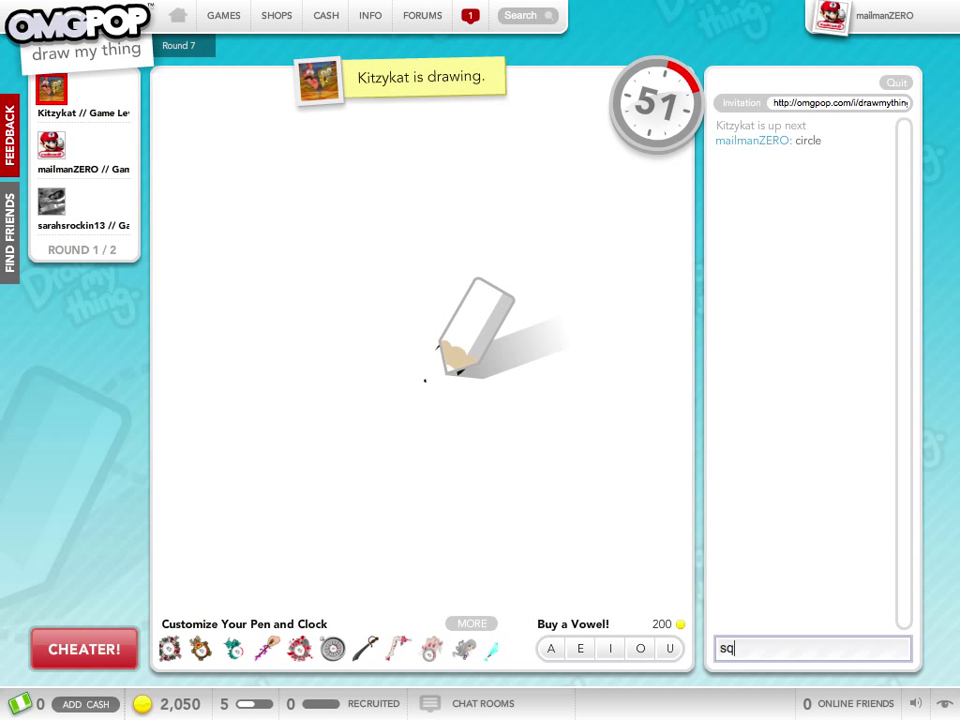
key(enter)
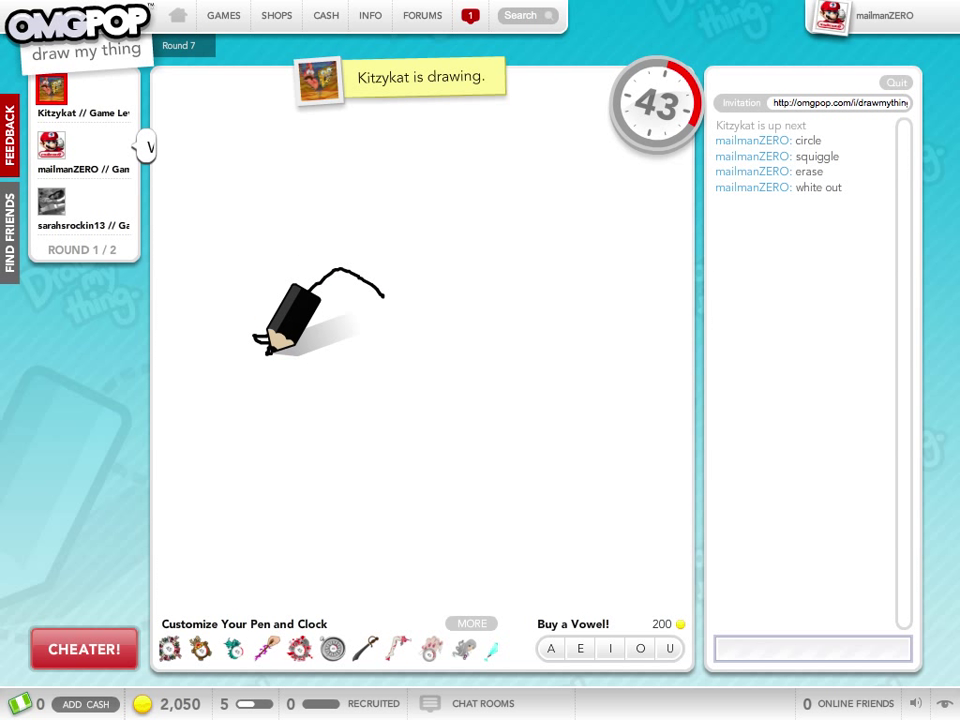
text(hai)
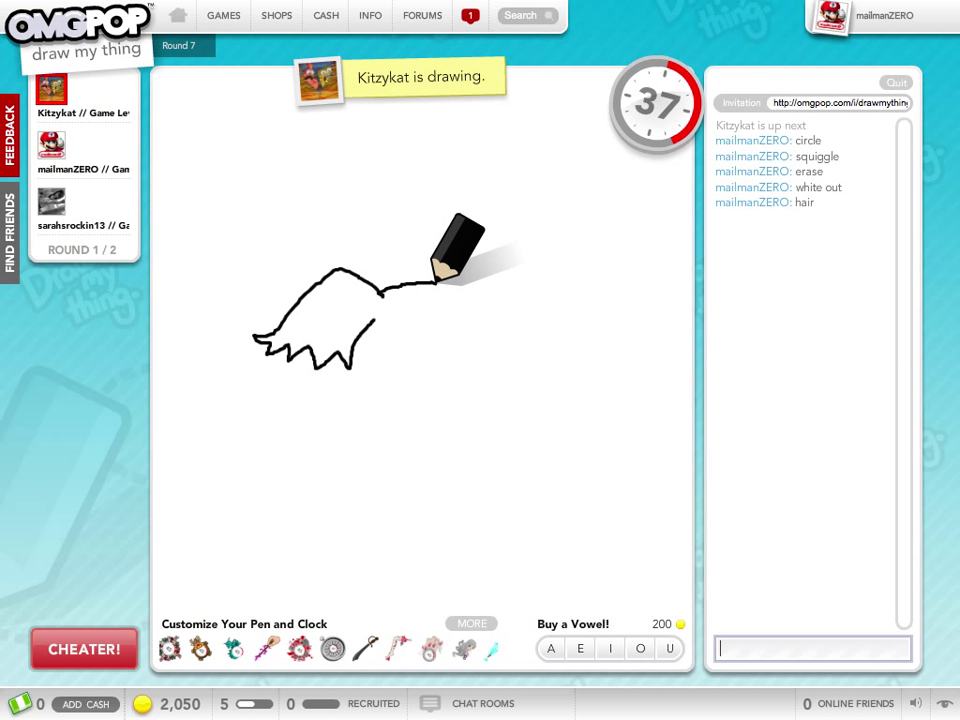
text(part)
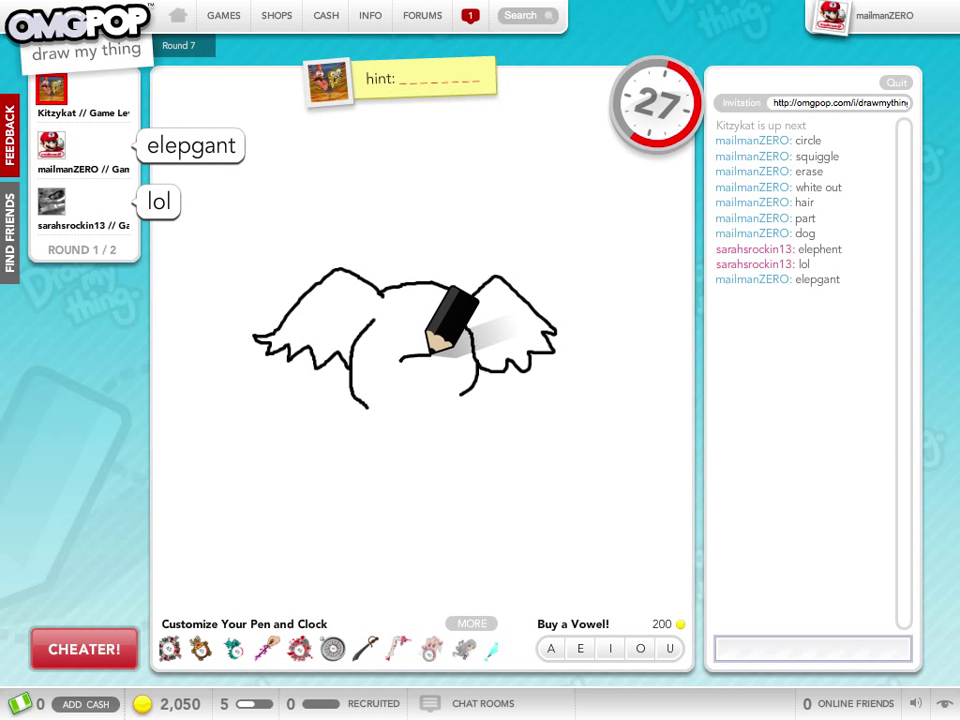
text(elep)
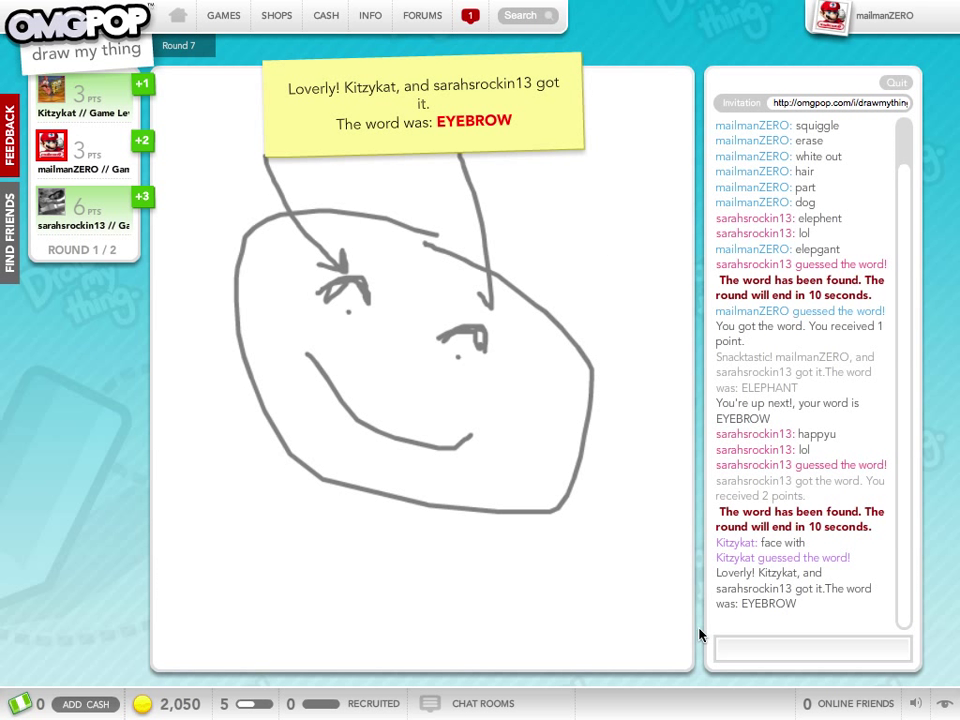
Step: Finish the face-with-eyebrows drawing for EYEBROW and let the round end
click(812, 649)
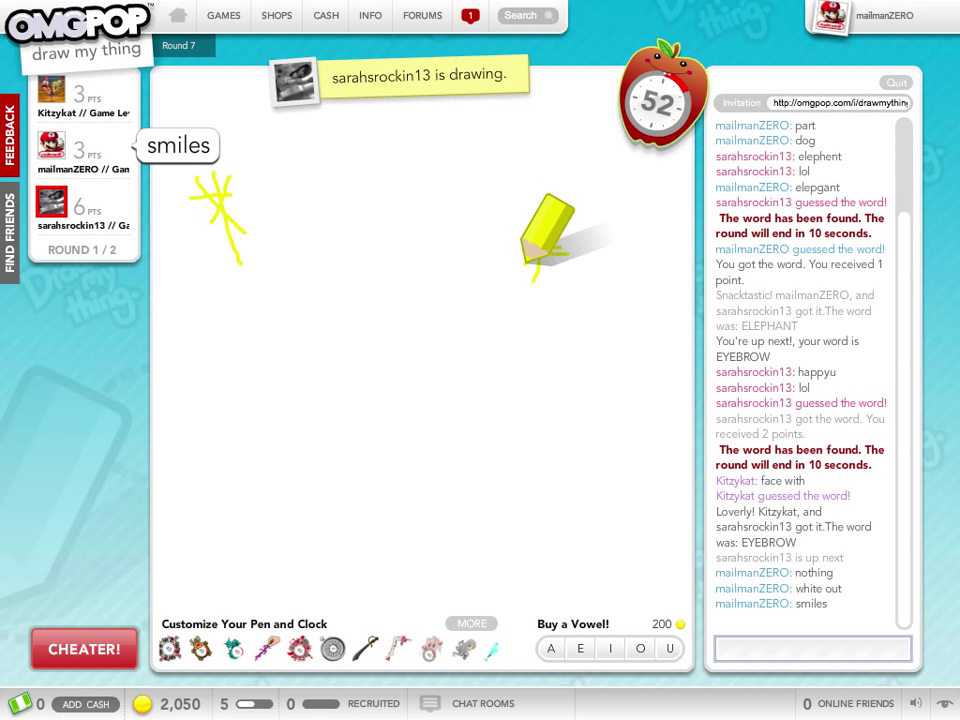
Step: Guess stars, constellation, angel and finally fashion show for the yellow drawing
text(s)
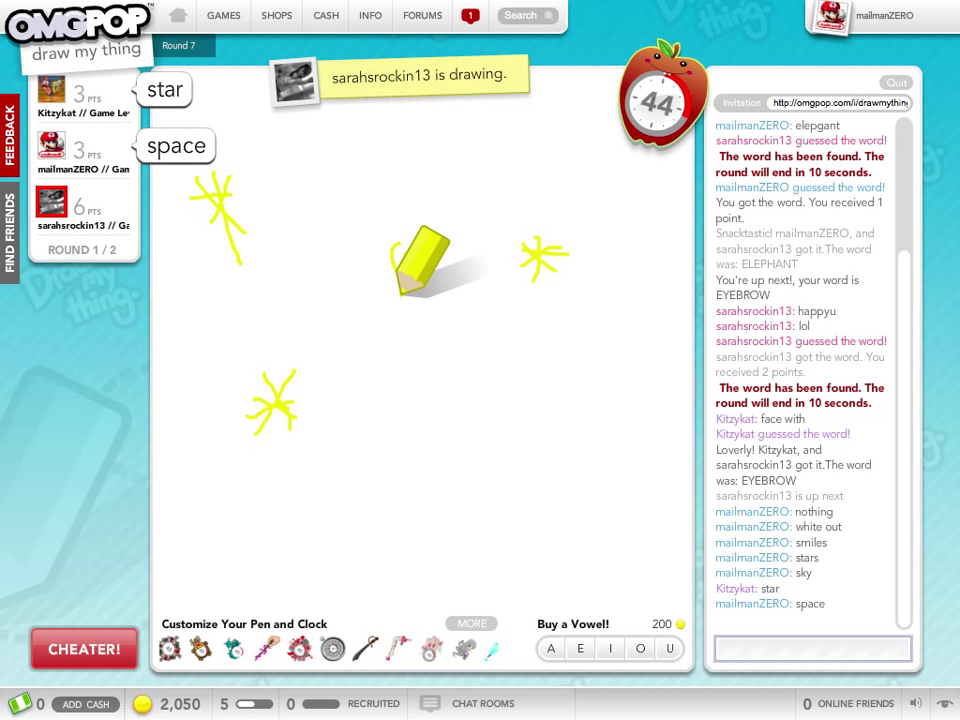
text(co)
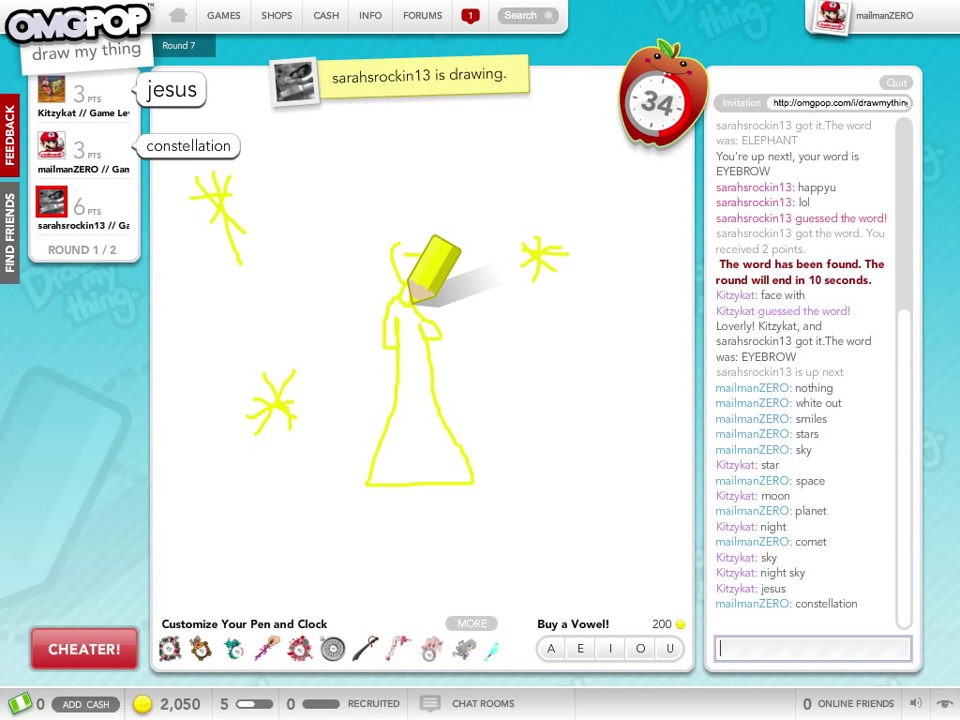
text(angel)
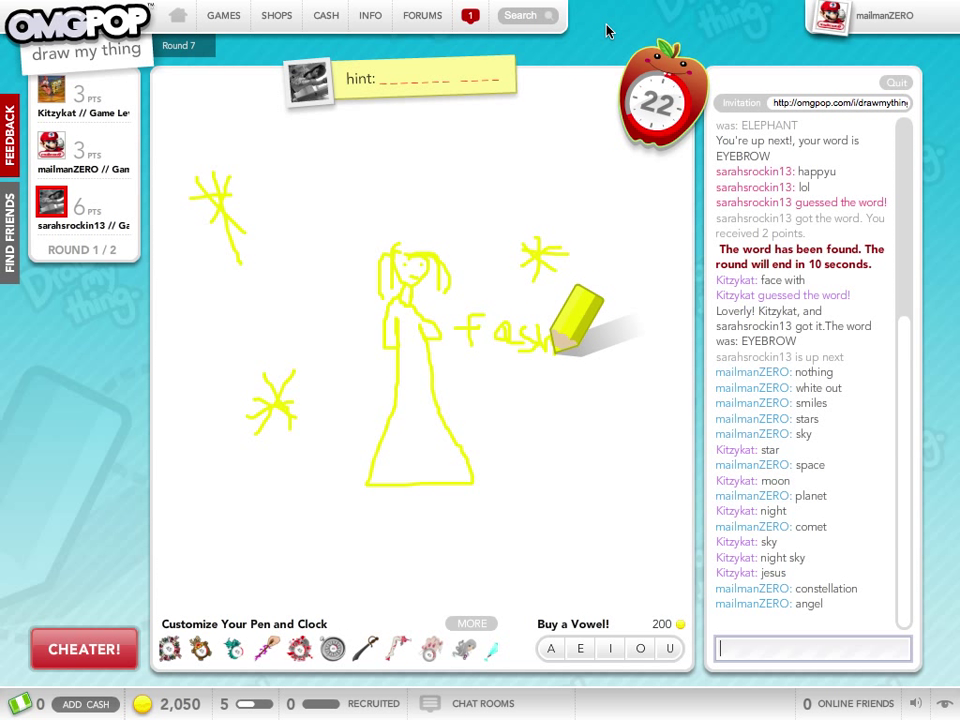
text(fas)
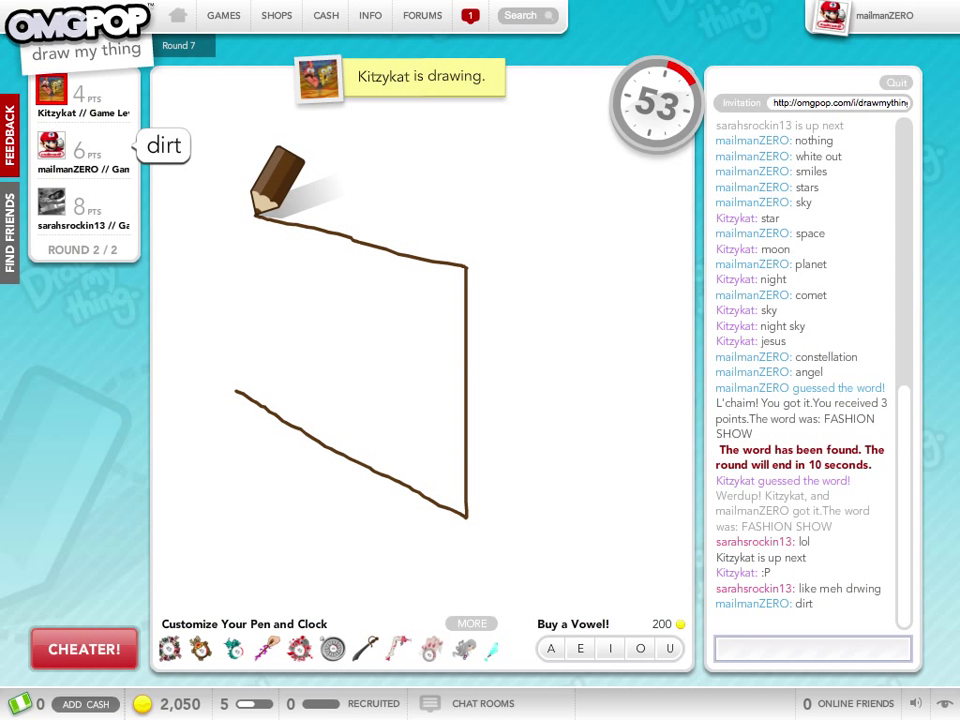
Step: Guess table, moving box, carboard and then cardboard for the brown box drawing
text(table)
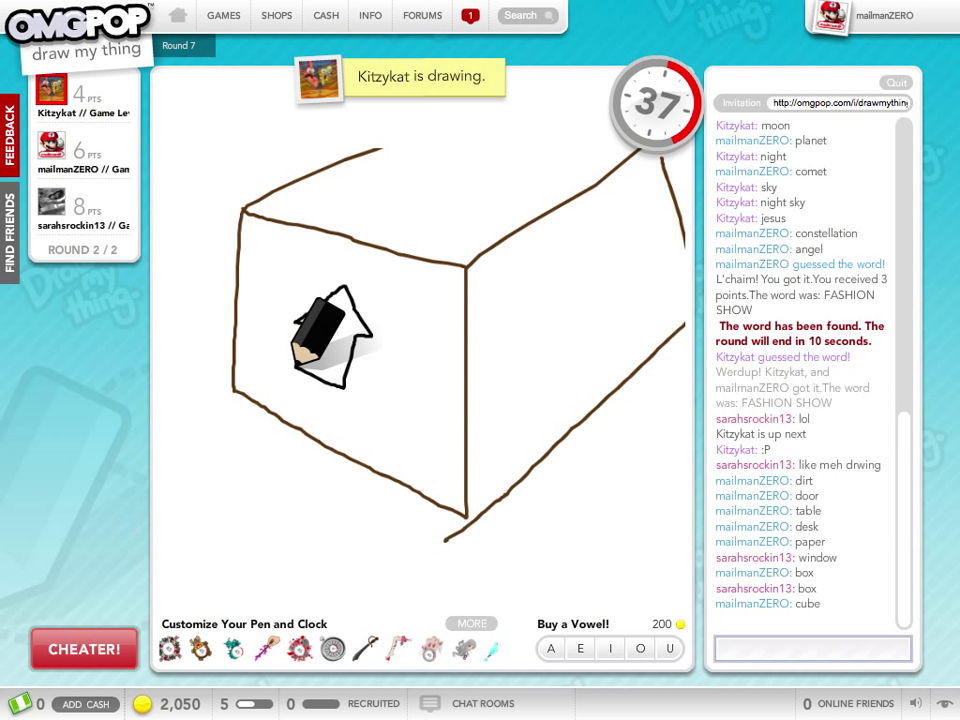
text(mov)
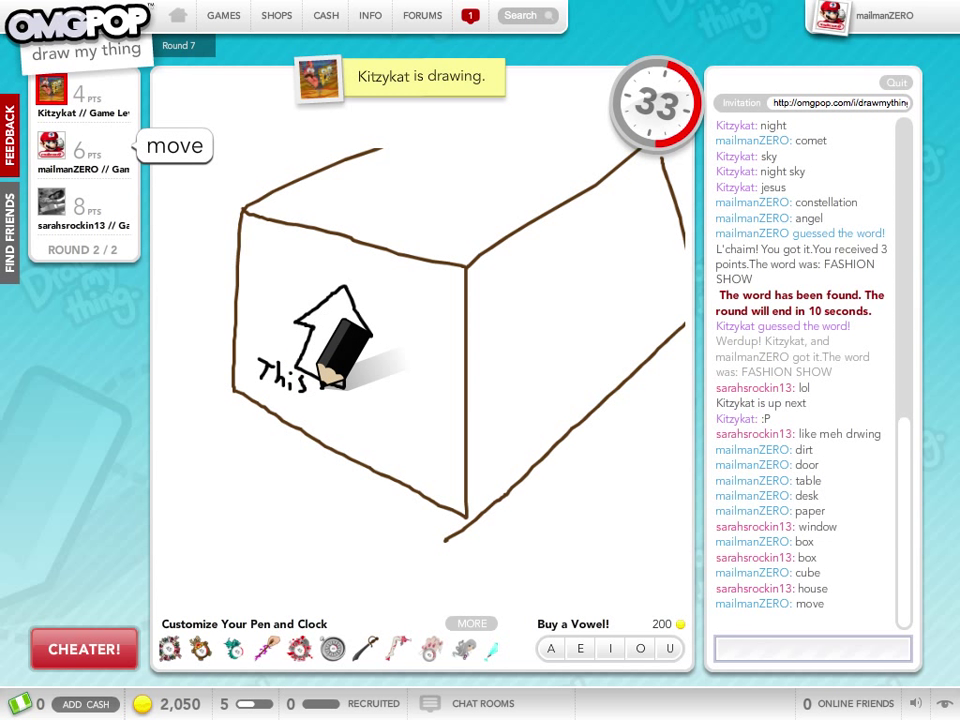
text(m)
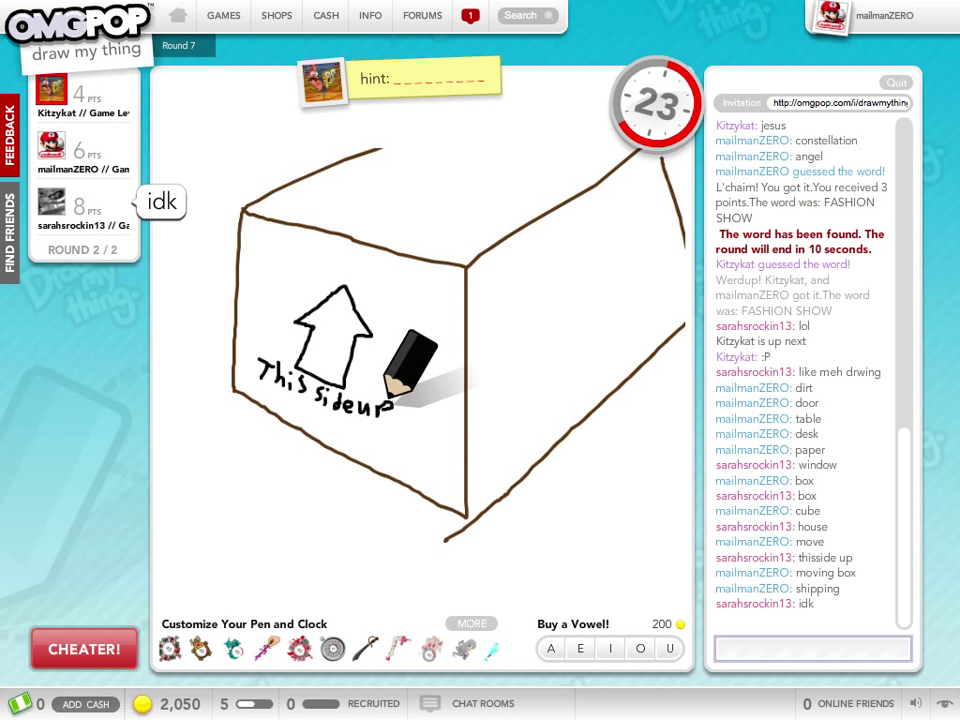
text(carb)
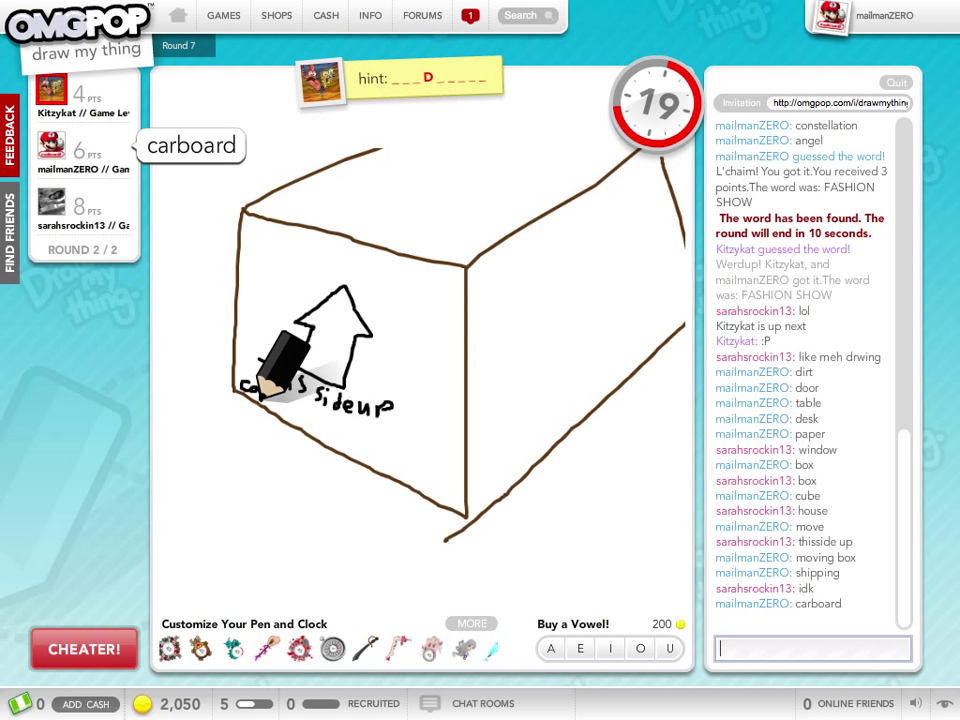
text(card)
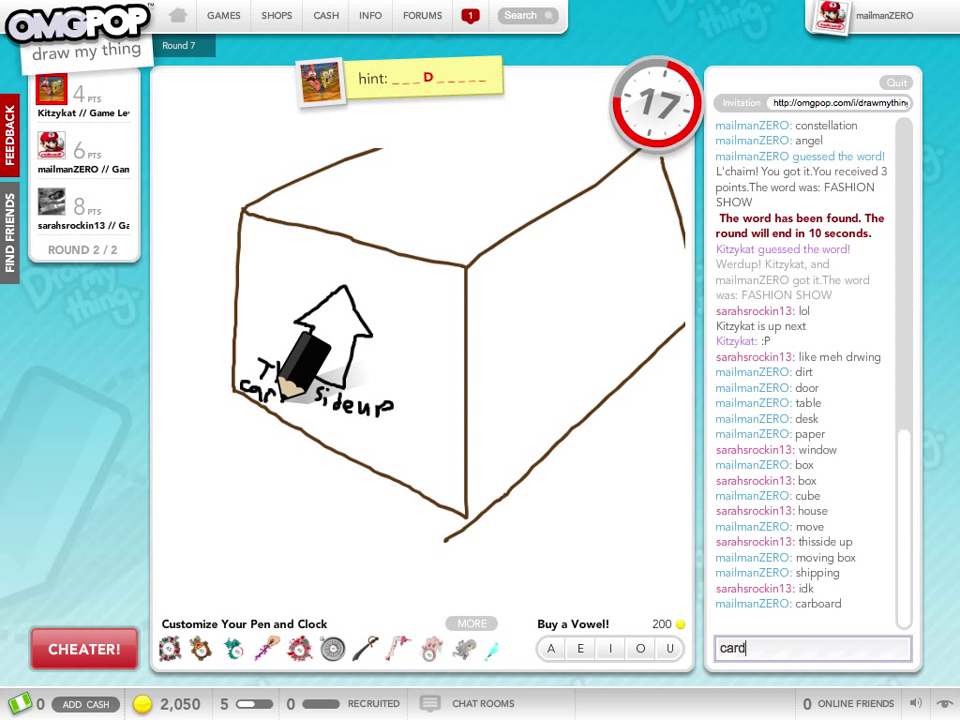
text(bo)
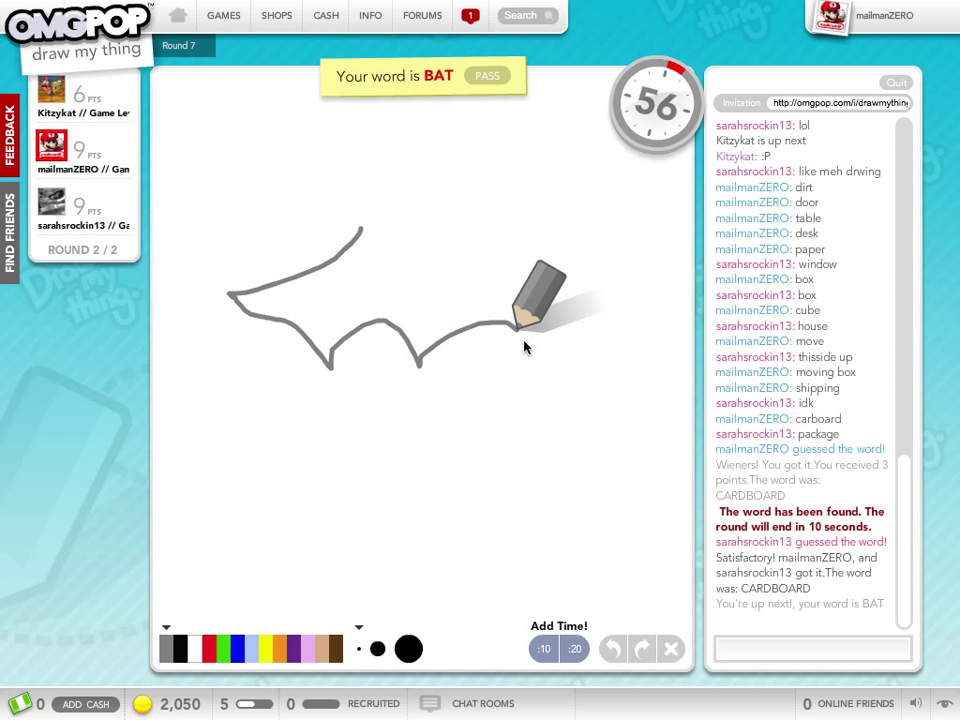
Step: Draw the bat's right wing, top edge and closing outline with the grey pen
drag(530, 320, 595, 250)
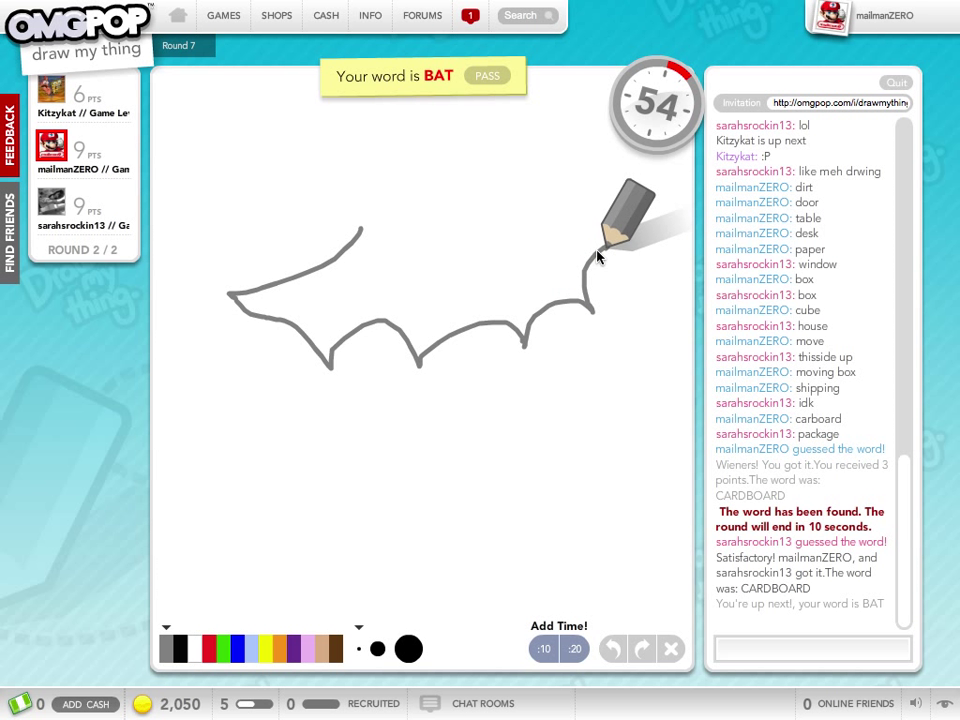
drag(590, 255, 375, 215)
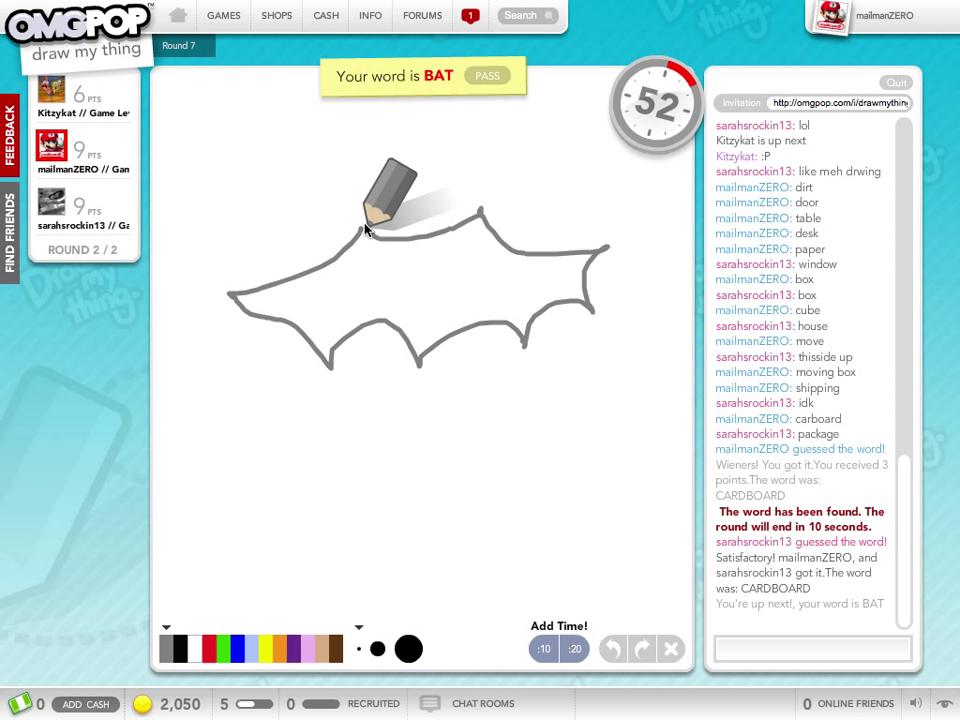
drag(355, 225, 405, 245)
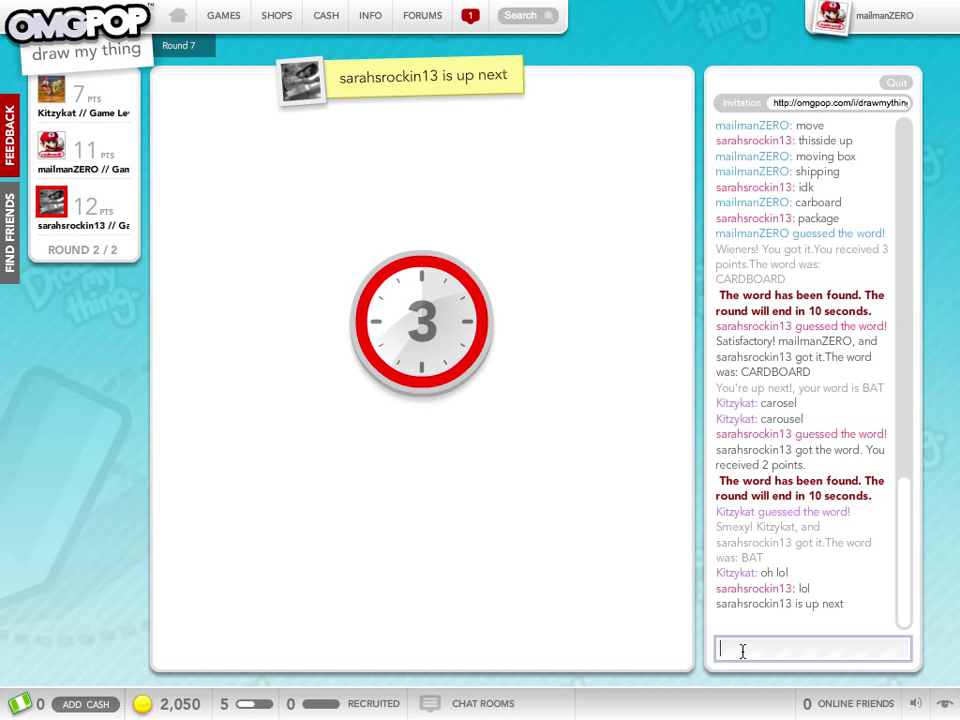
Step: Post 'worst bat ever', then guess mona for the purple drawing
text(worst bat ev)
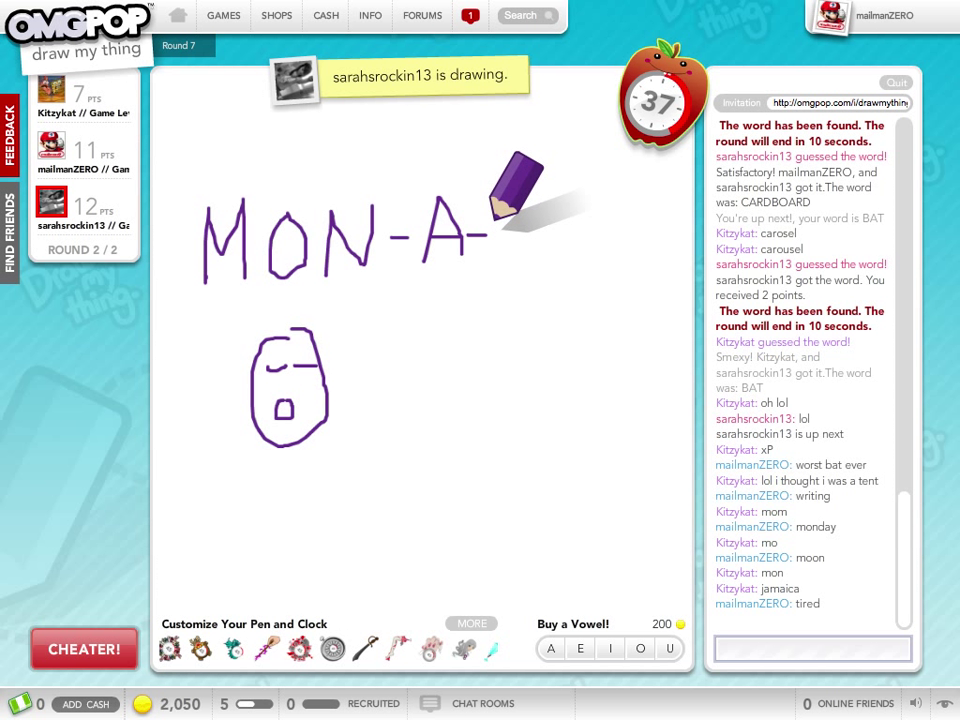
text(mona)
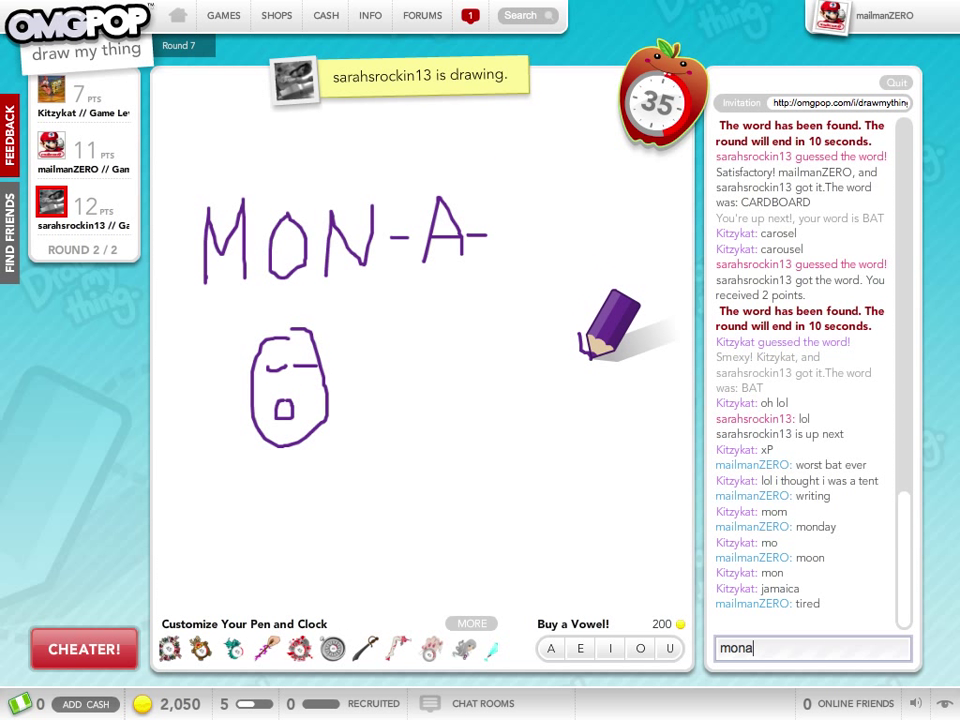
key(enter)
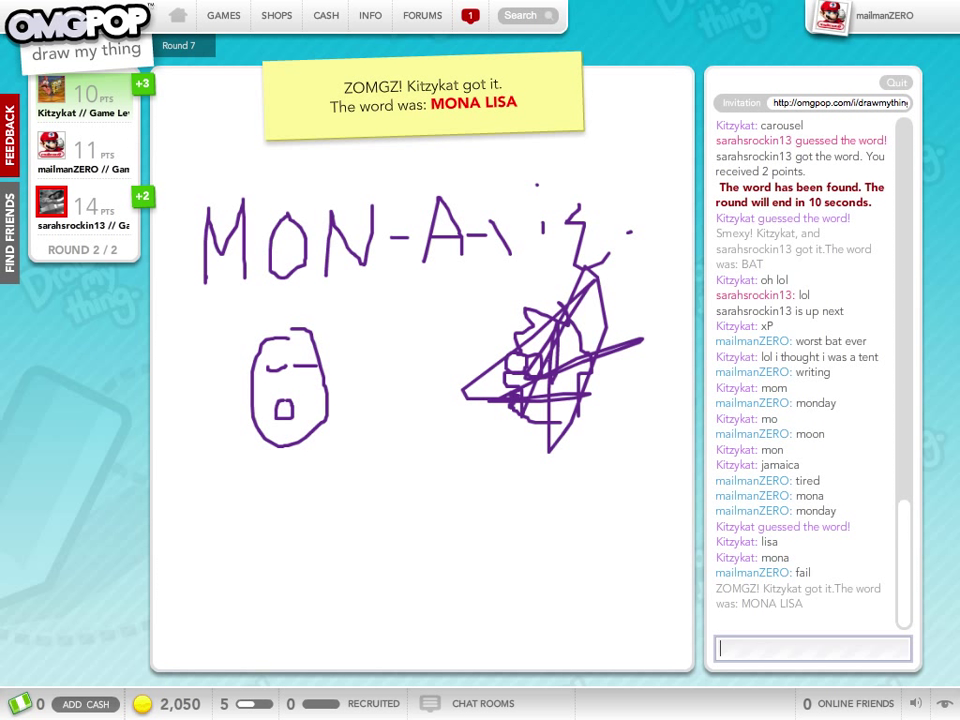
text(im)
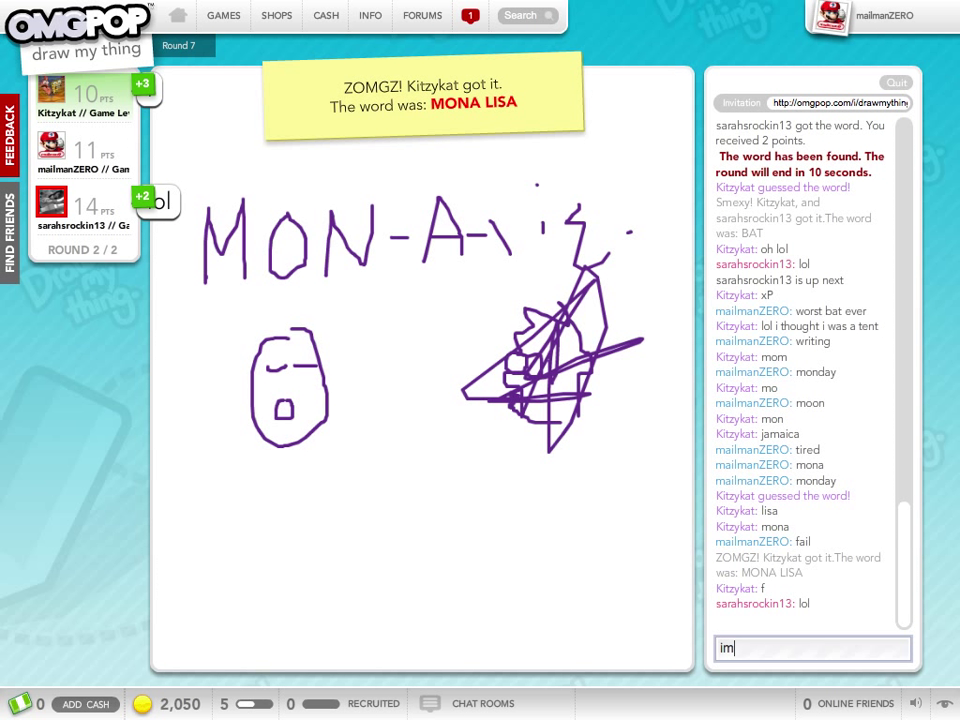